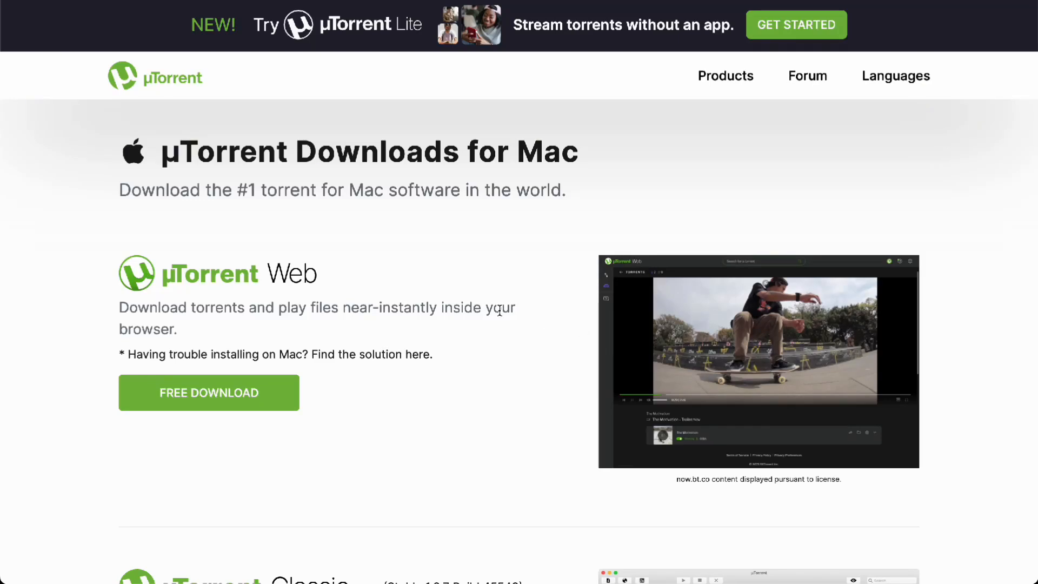
pyautogui.moveTo(394, 455)
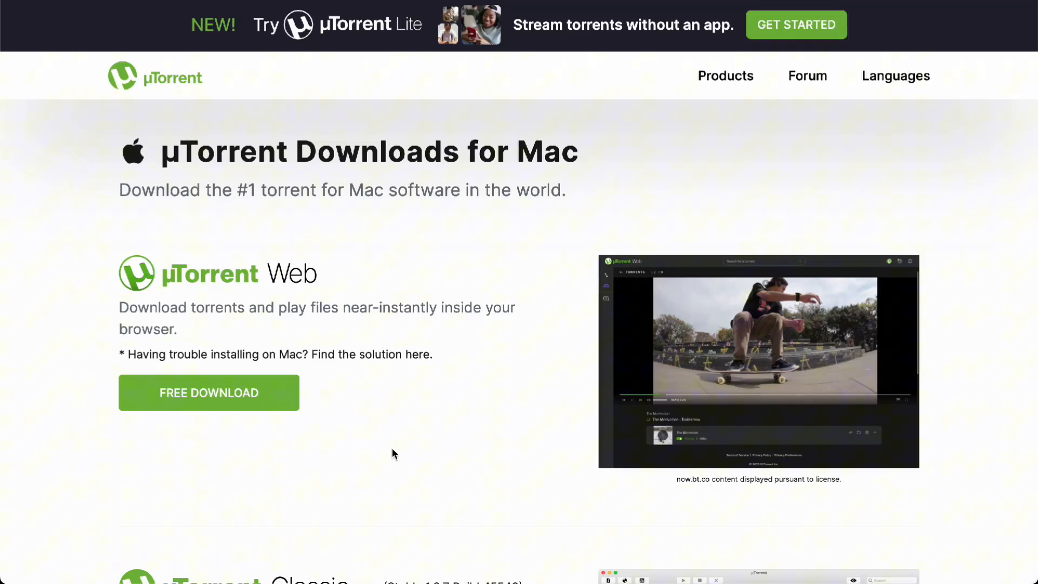
pyautogui.scroll(-3)
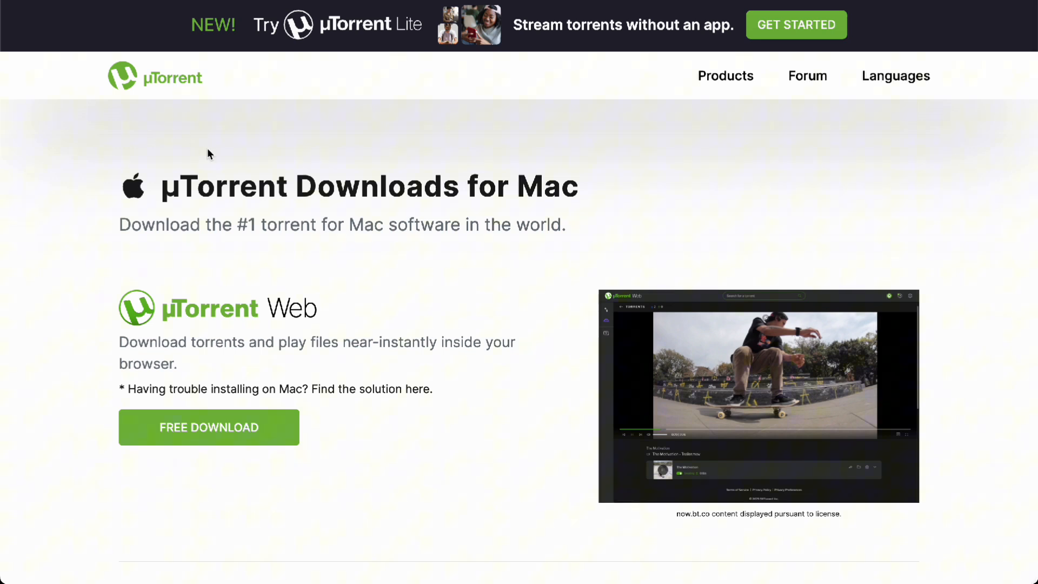
pyautogui.moveTo(350, 222)
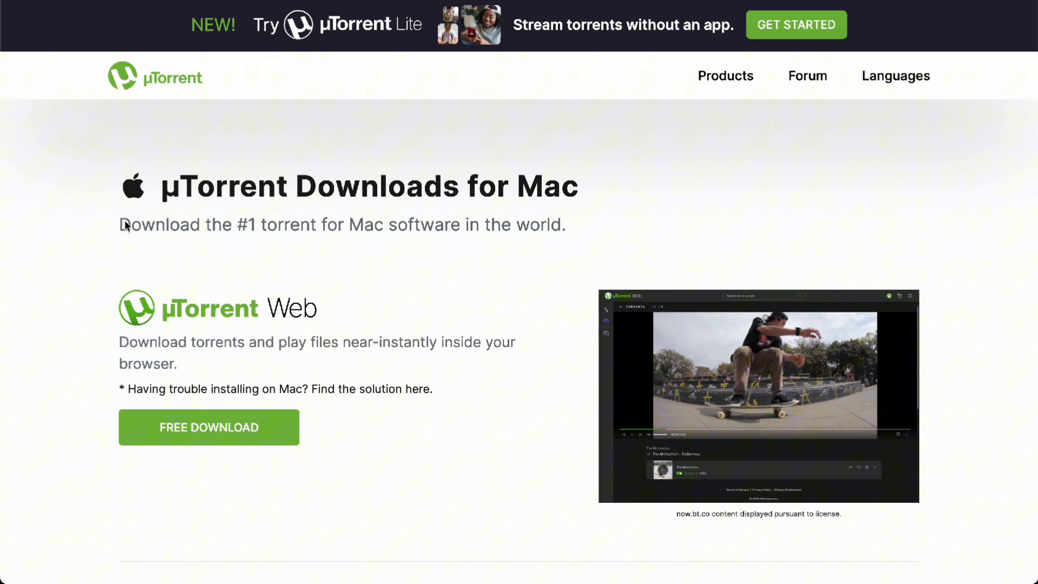
pyautogui.scroll(-3)
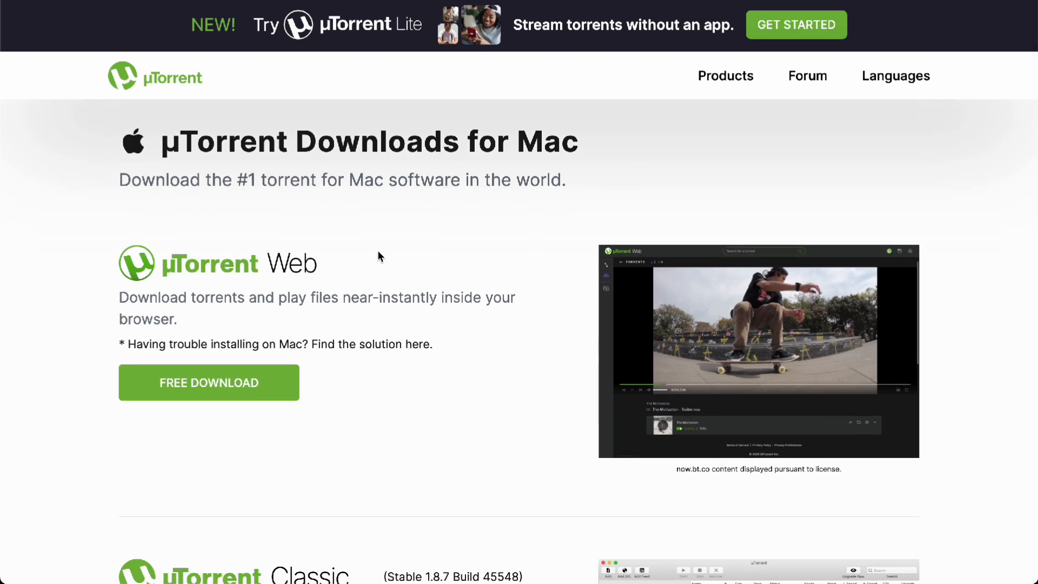
pyautogui.scroll(-3)
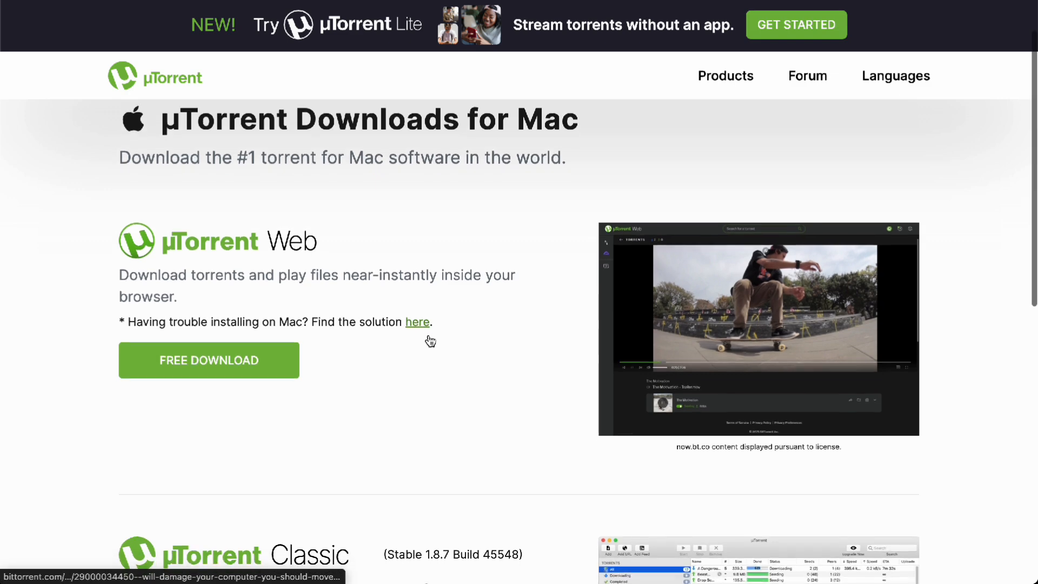
pyautogui.scroll(-3)
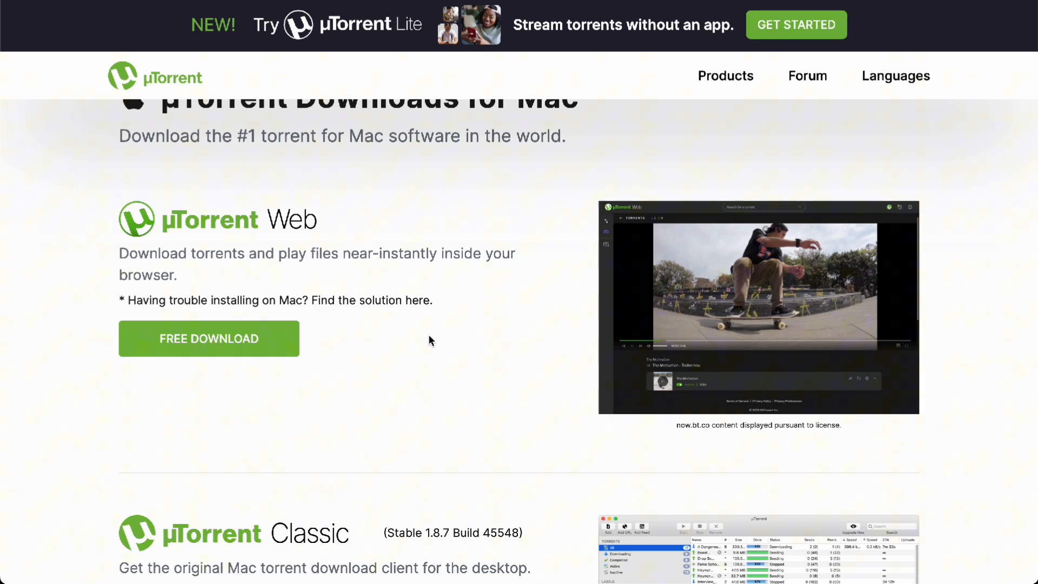
pyautogui.scroll(-3)
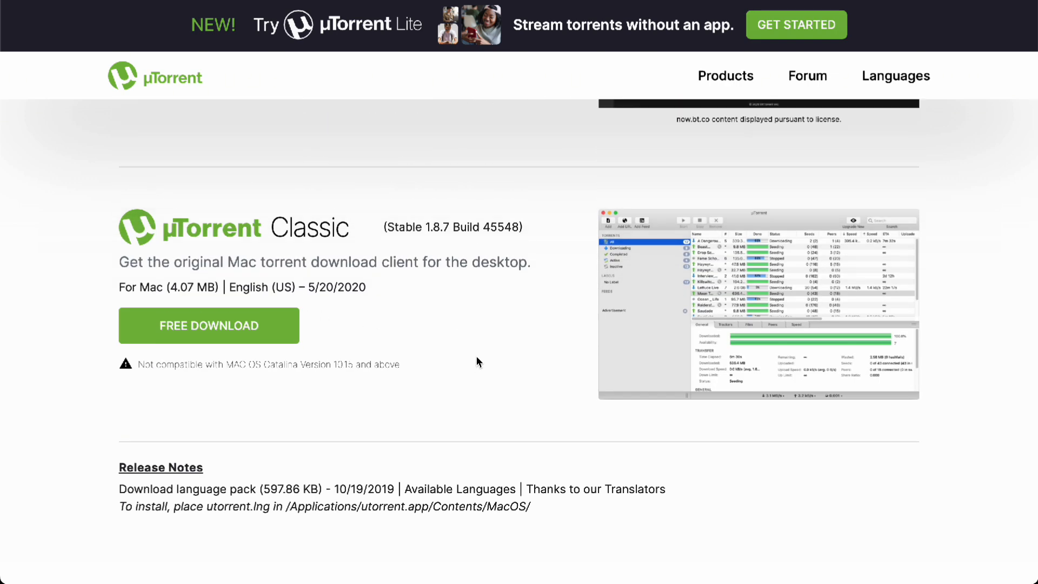
pyautogui.moveTo(512, 359)
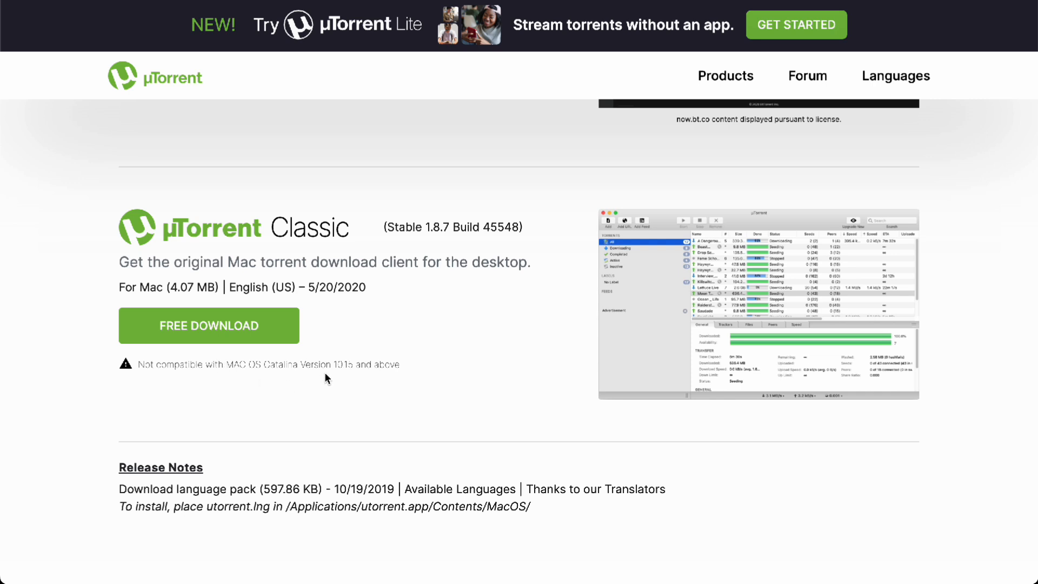
pyautogui.moveTo(373, 383)
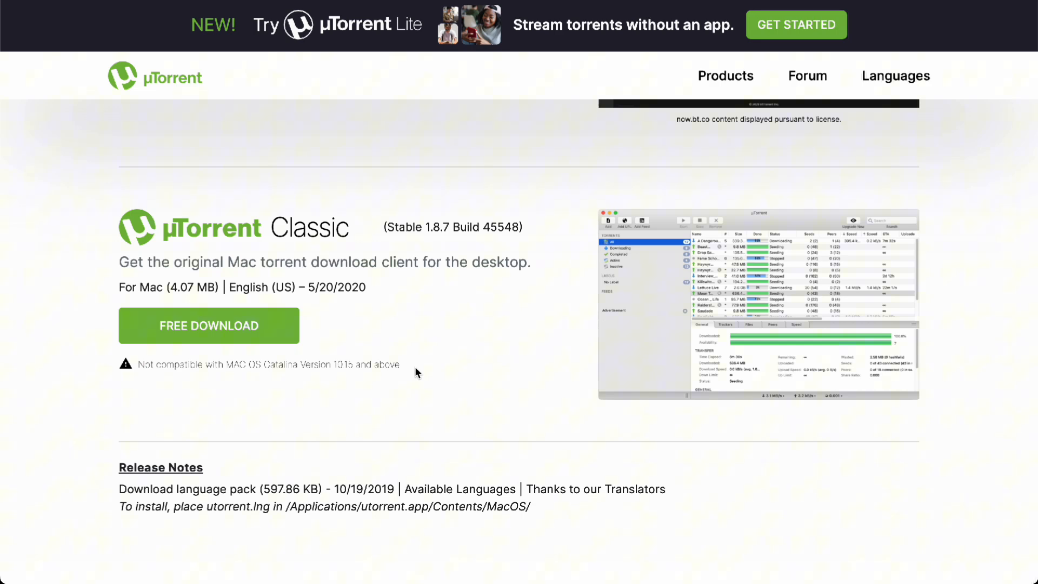
pyautogui.moveTo(542, 428)
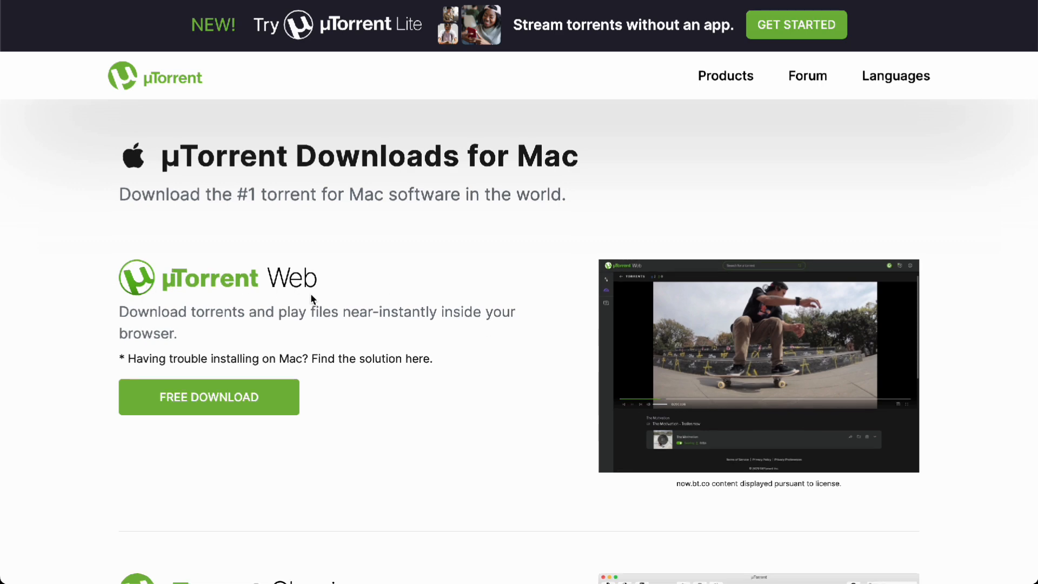
pyautogui.scroll(-3)
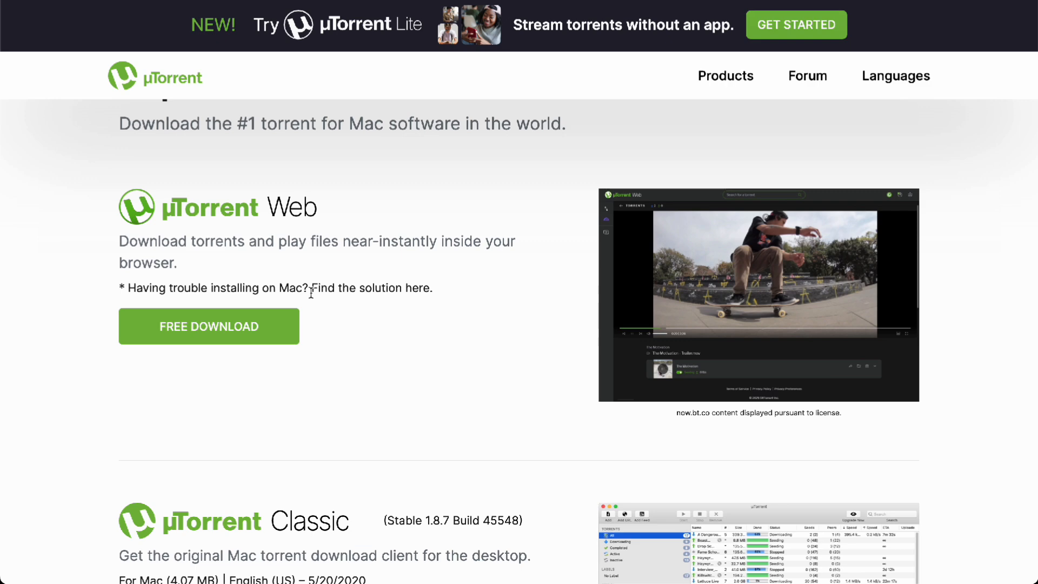
pyautogui.scroll(-3)
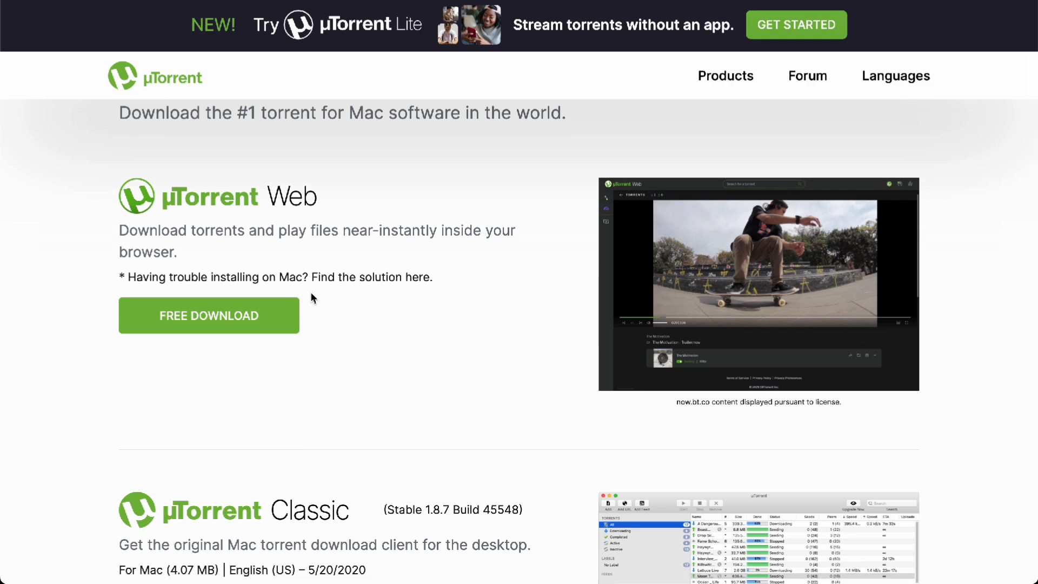
pyautogui.scroll(-3)
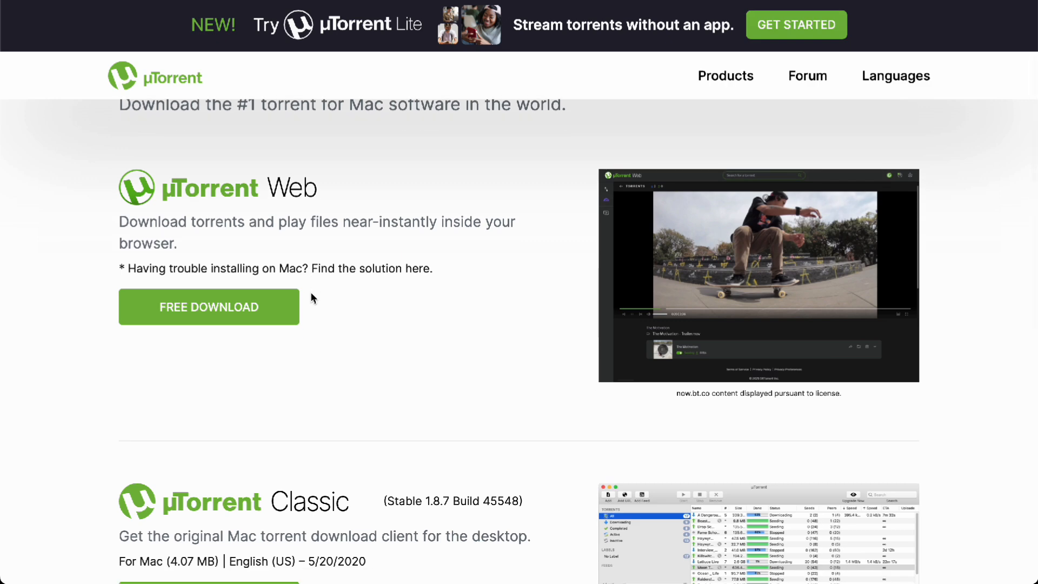
pyautogui.scroll(-3)
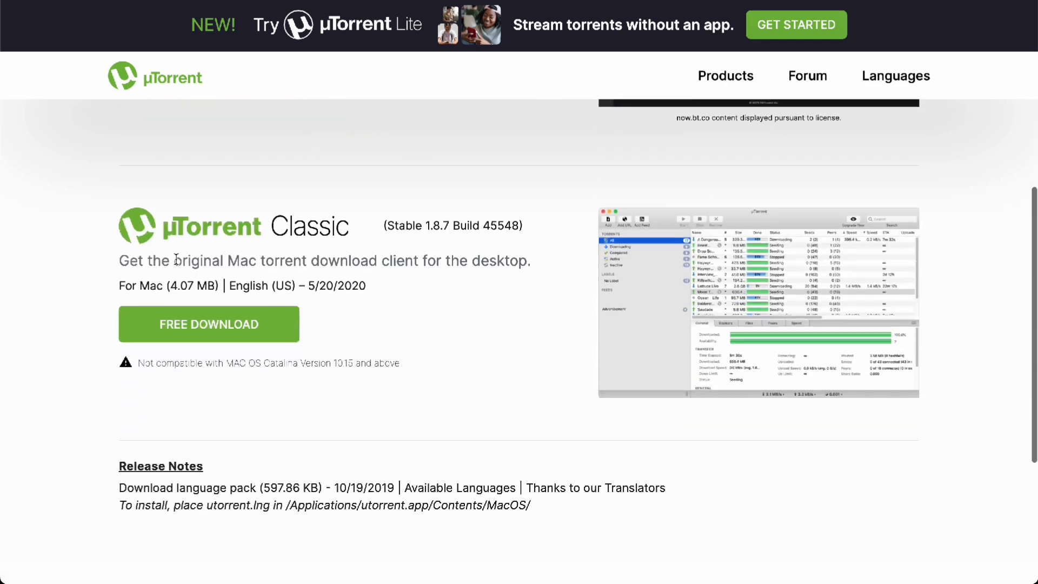
pyautogui.scroll(3)
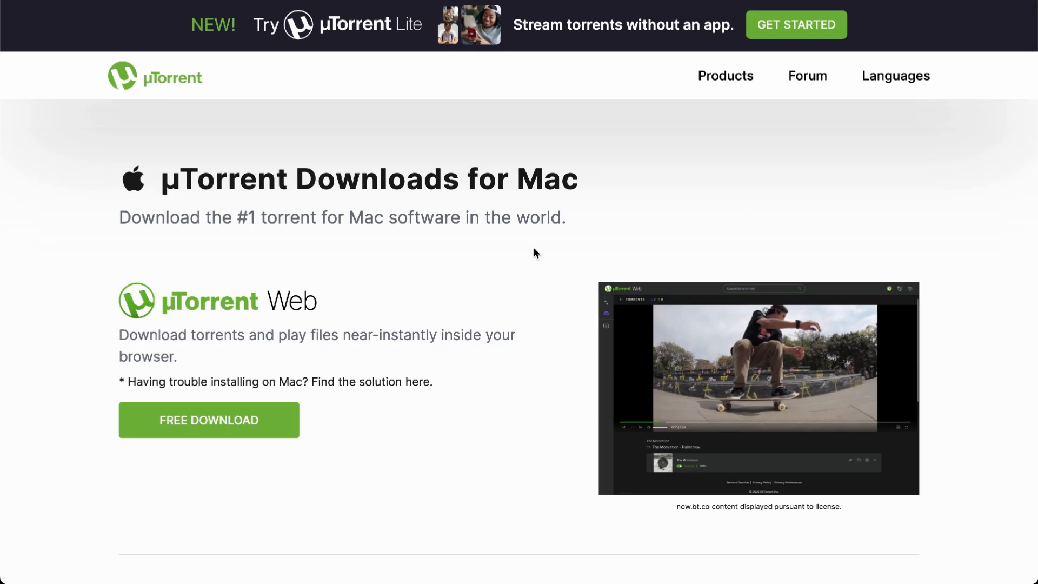
pyautogui.moveTo(493, 366)
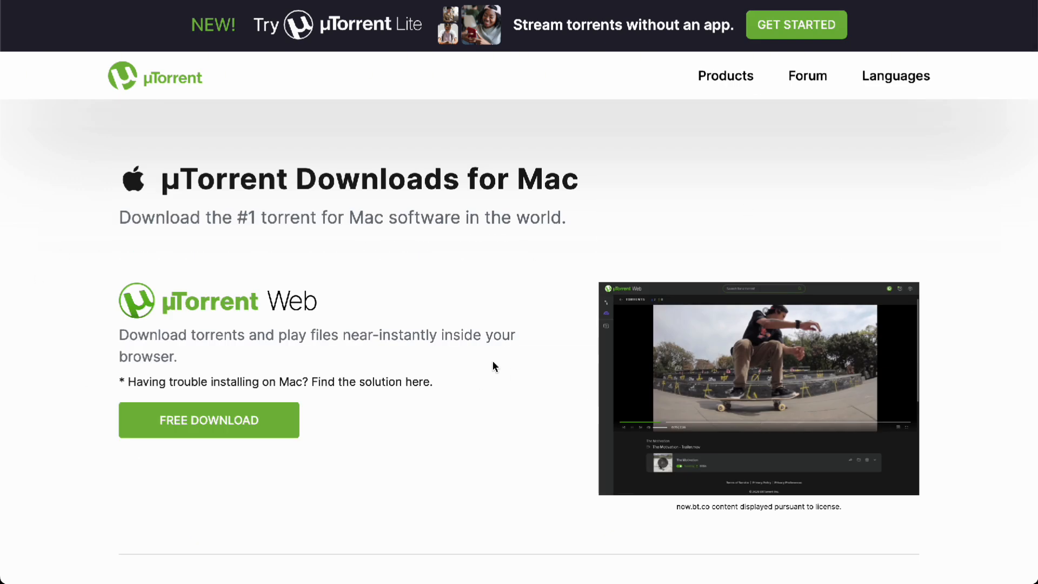
pyautogui.scroll(-3)
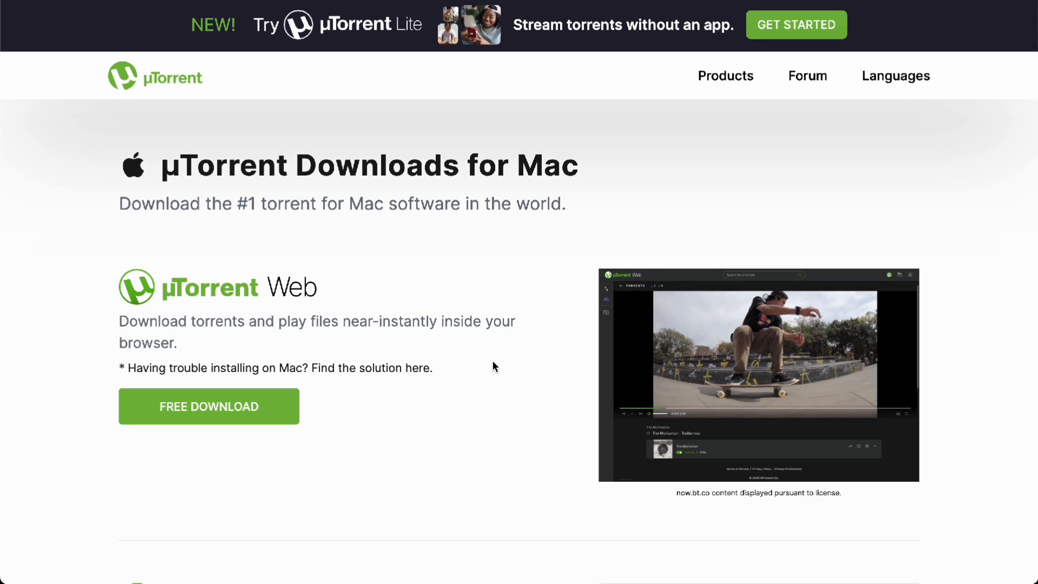